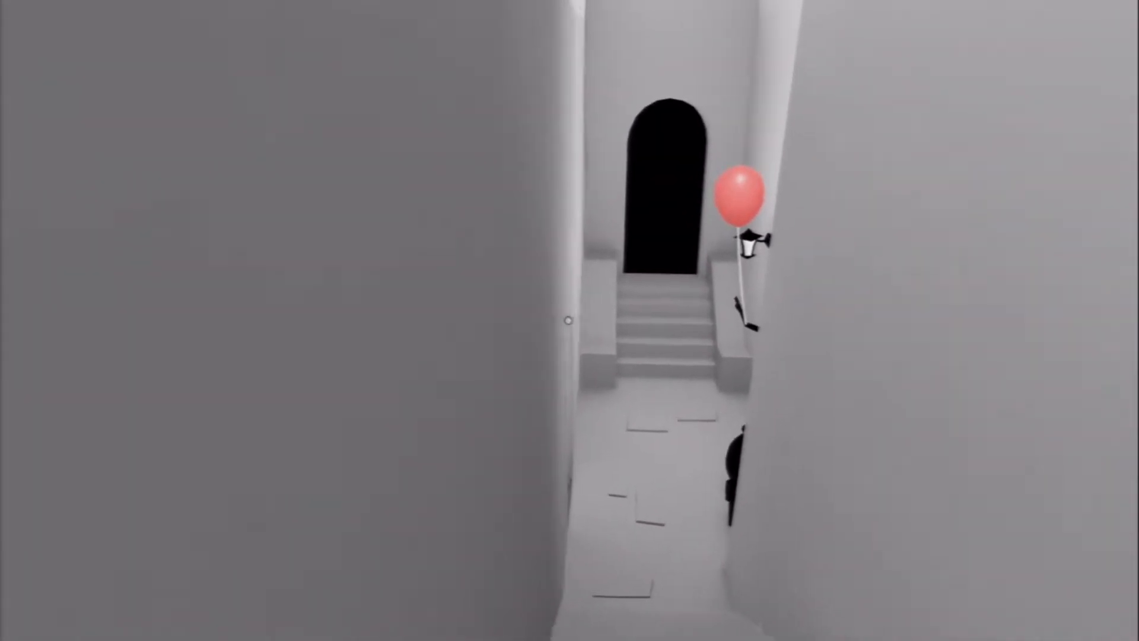
{"action": "mouse_move", "coordinate": [570, 320]}
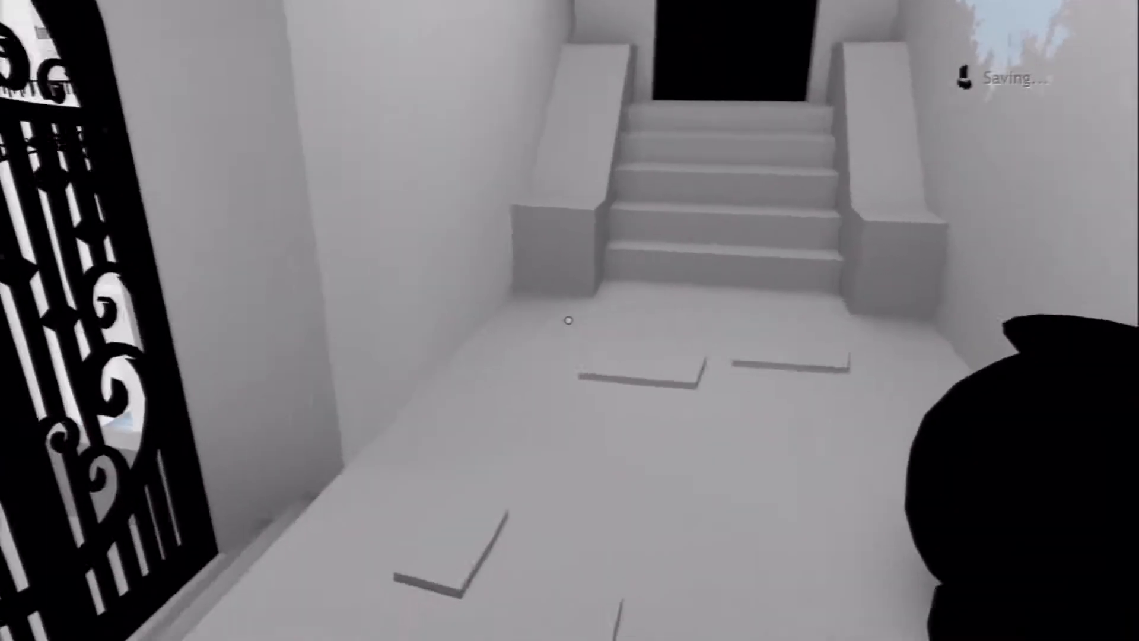
{"action": "mouse_move", "coordinate": [569, 321]}
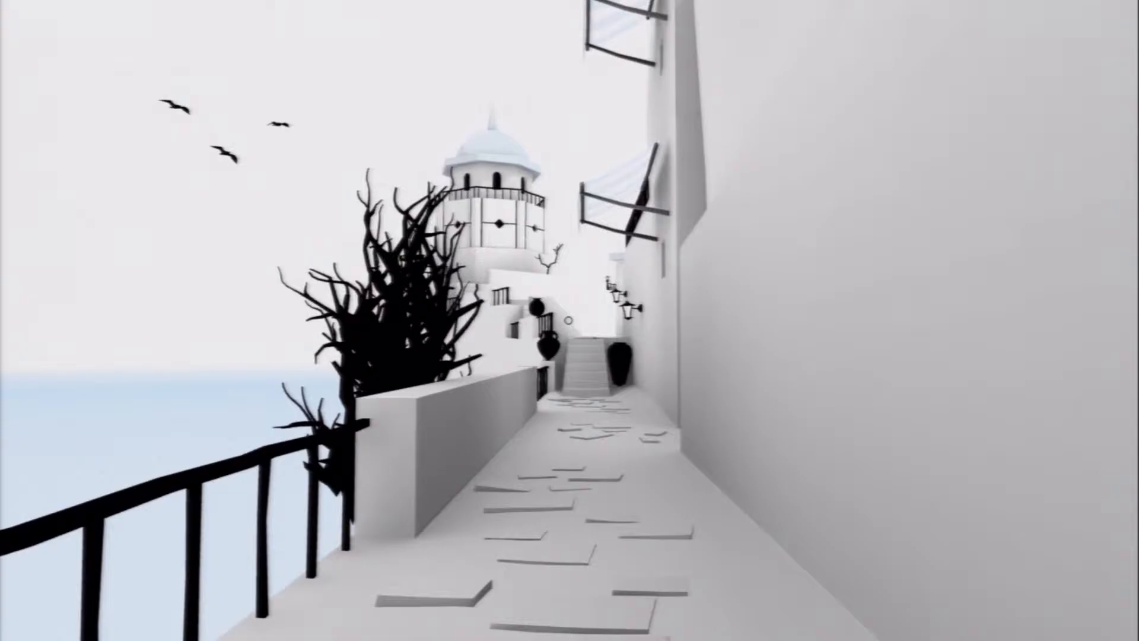
{"action": "key", "text": "W"}
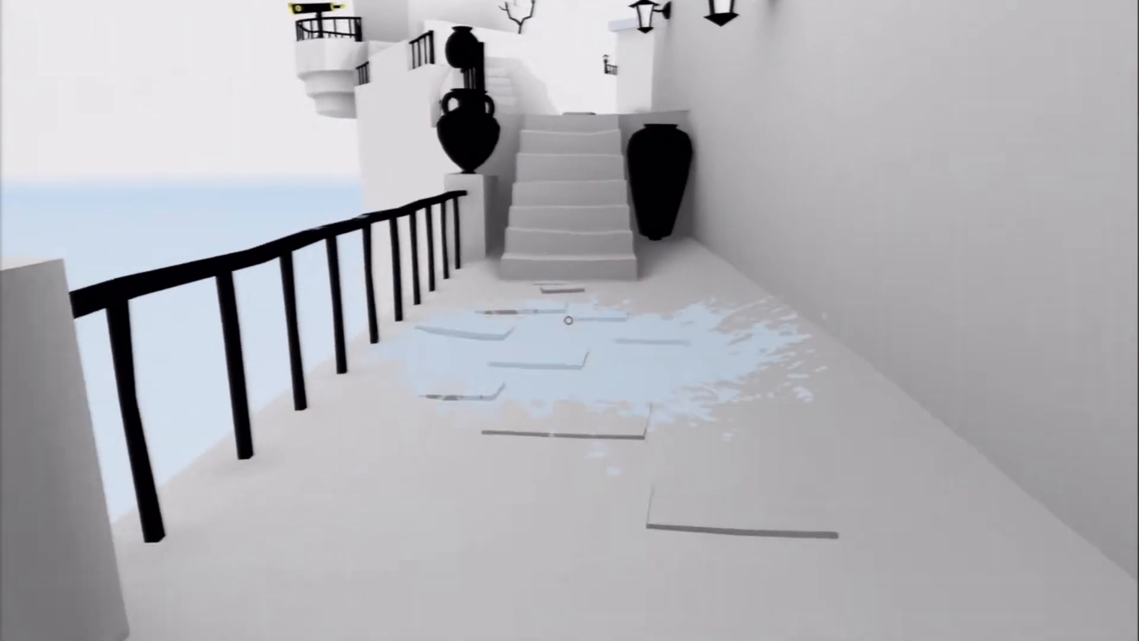
{"action": "mouse_move", "coordinate": [570, 320]}
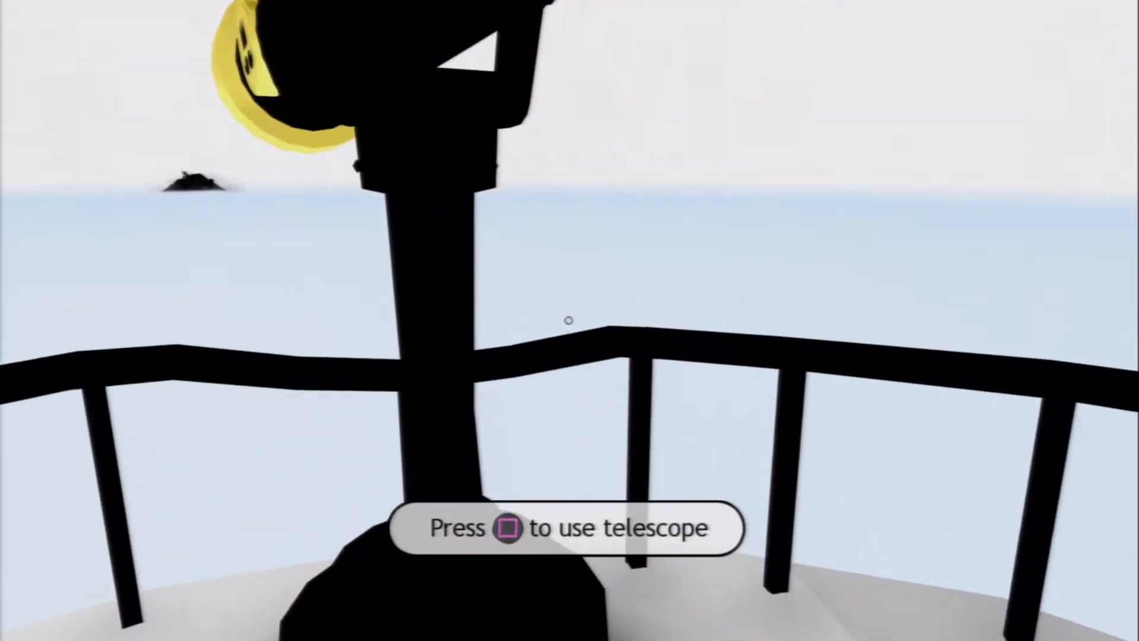
{"action": "key", "text": "square"}
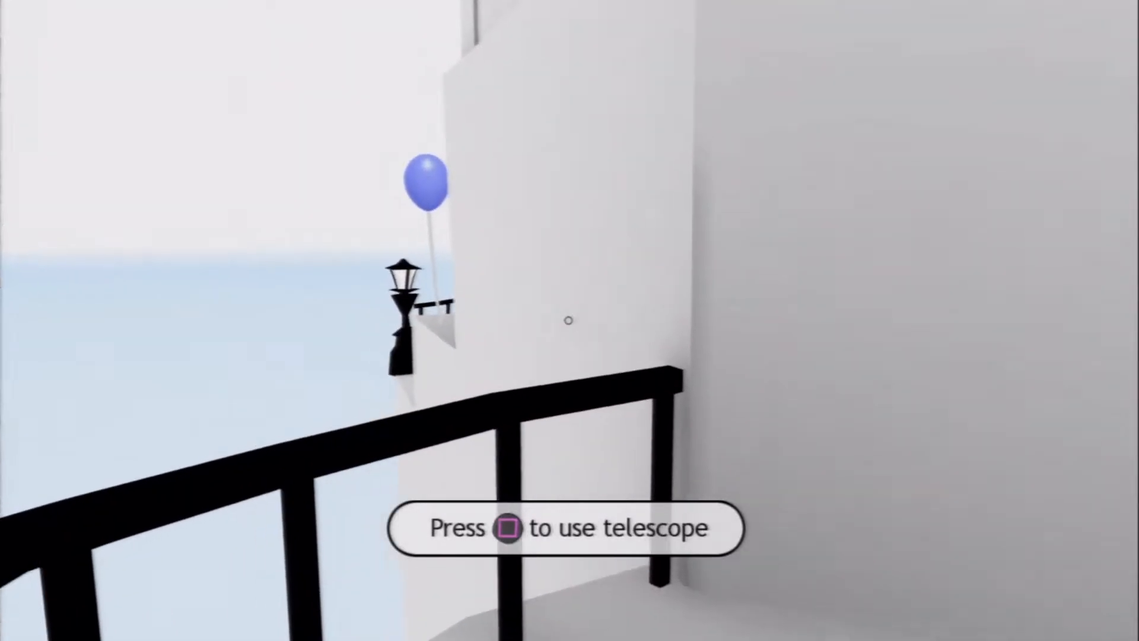
{"action": "mouse_move", "coordinate": [570, 321]}
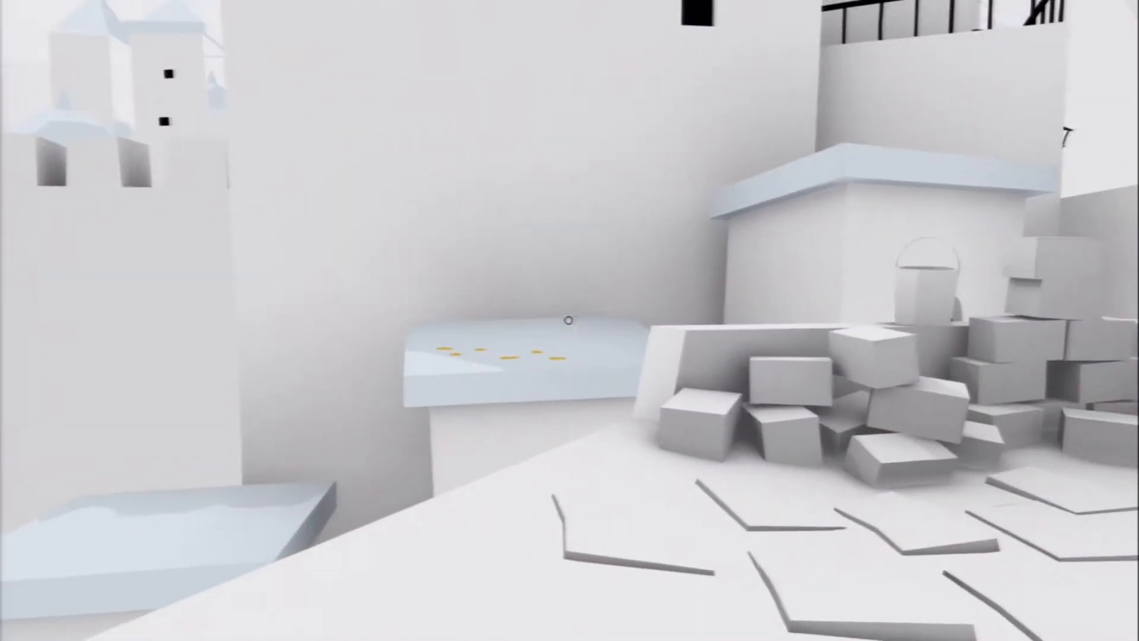
{"action": "mouse_move", "coordinate": [570, 320]}
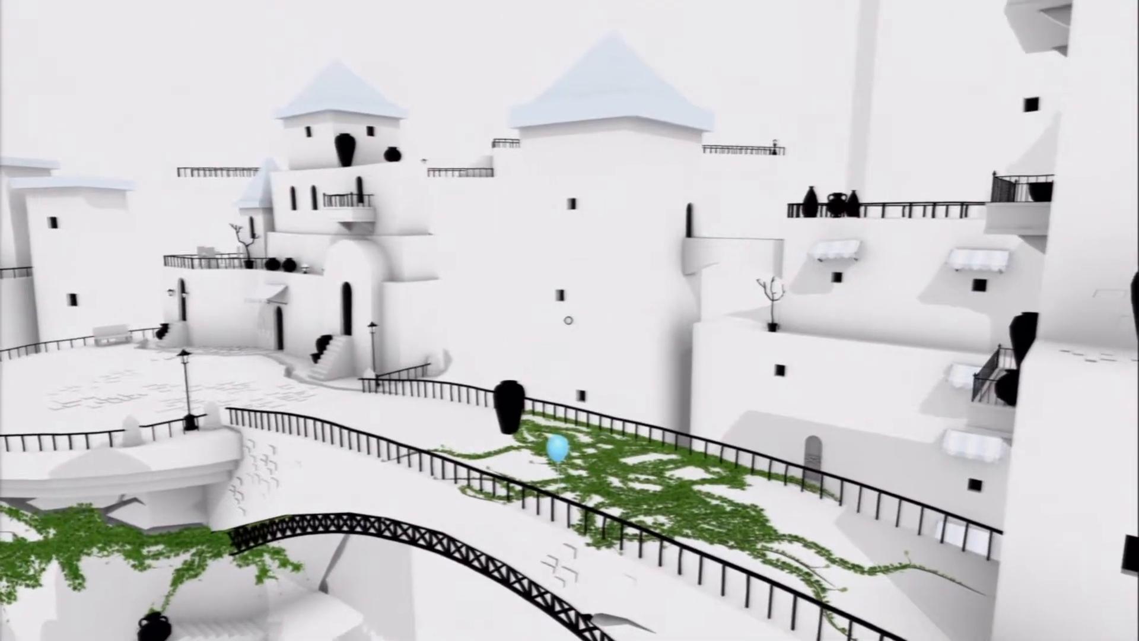
{"action": "scroll", "scroll_direction": "down", "scroll_amount": 3}
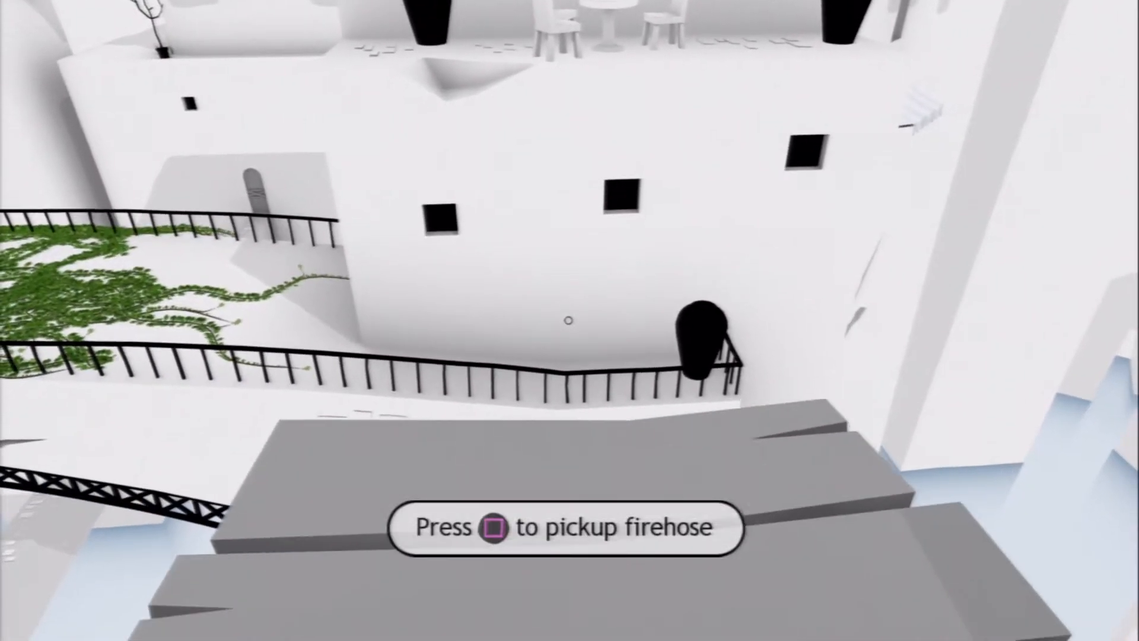
{"action": "key", "text": "square"}
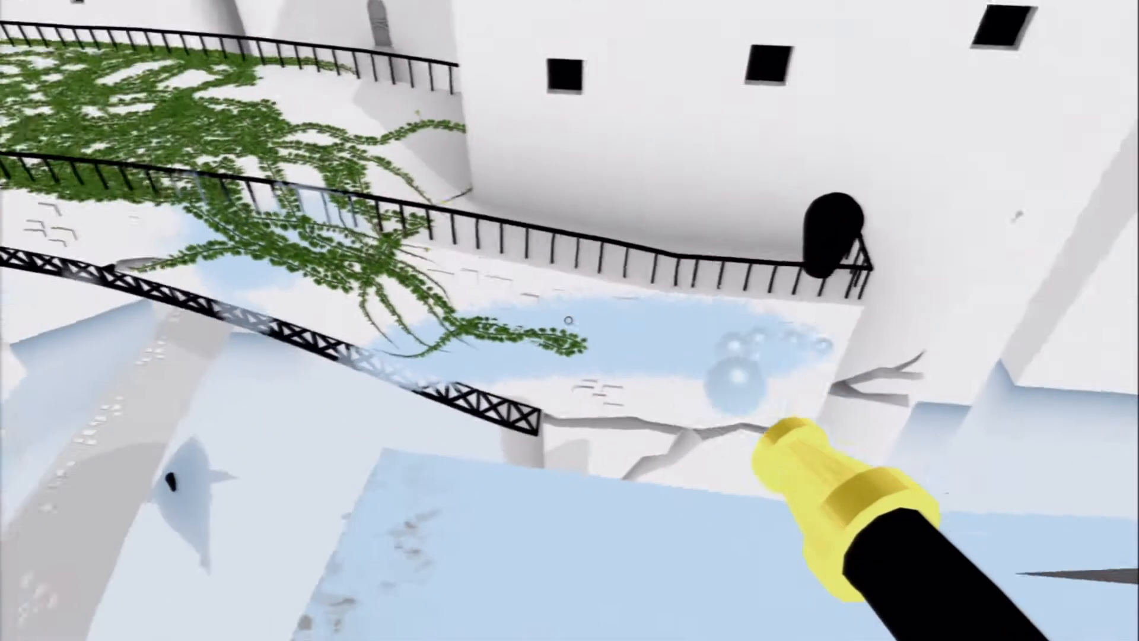
{"action": "mouse_move", "coordinate": [570, 321]}
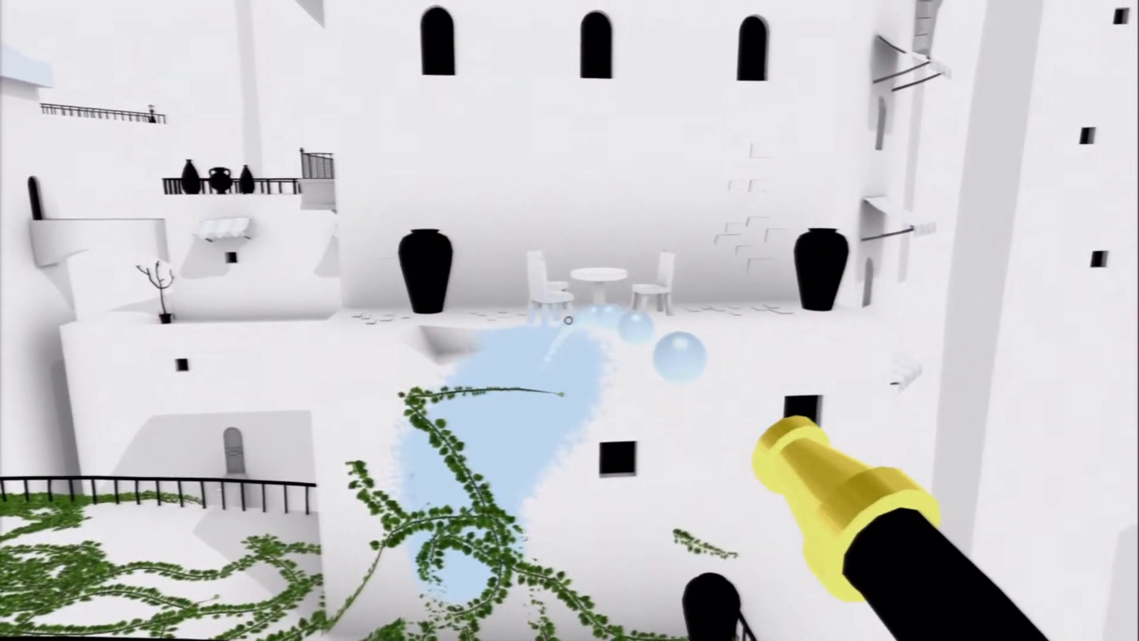
{"action": "mouse_move", "coordinate": [570, 320]}
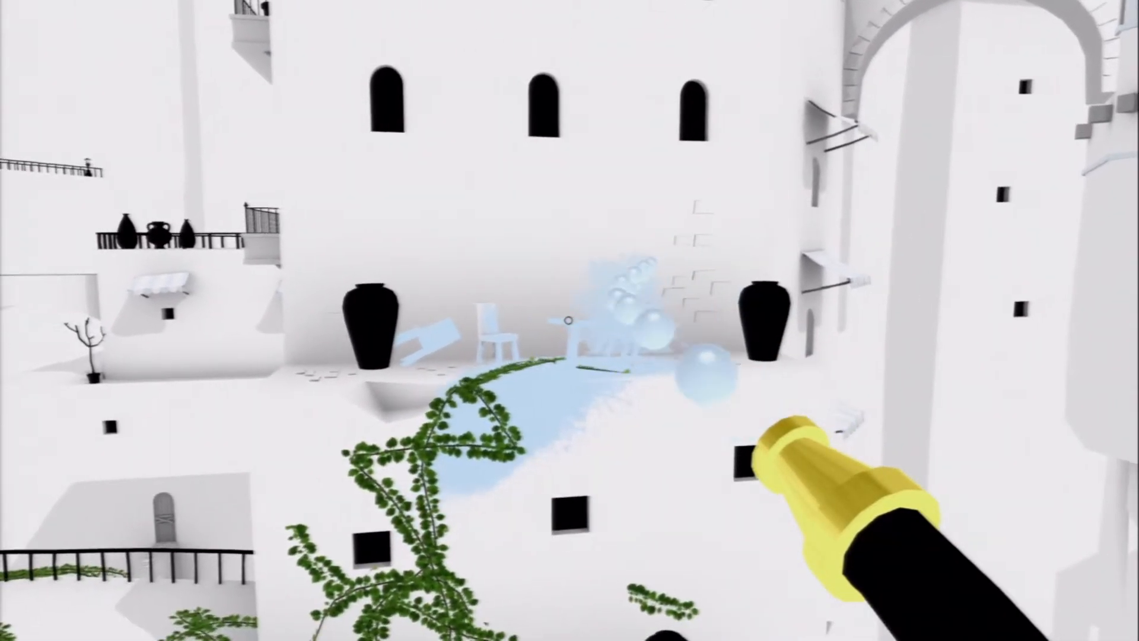
{"action": "mouse_move", "coordinate": [570, 320]}
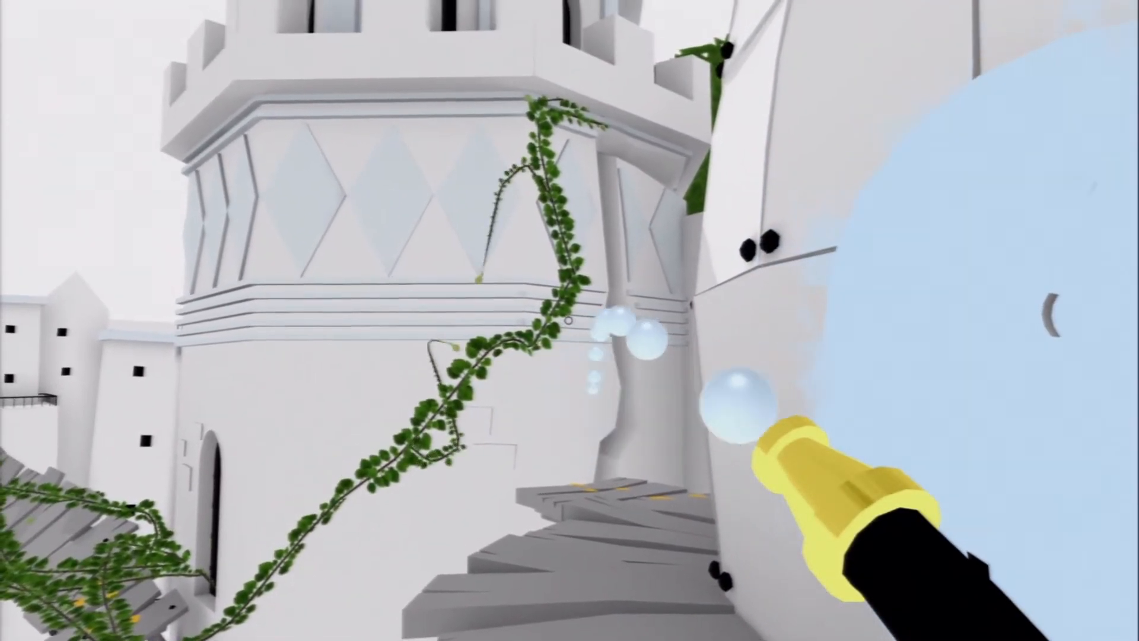
{"action": "mouse_move", "coordinate": [569, 320]}
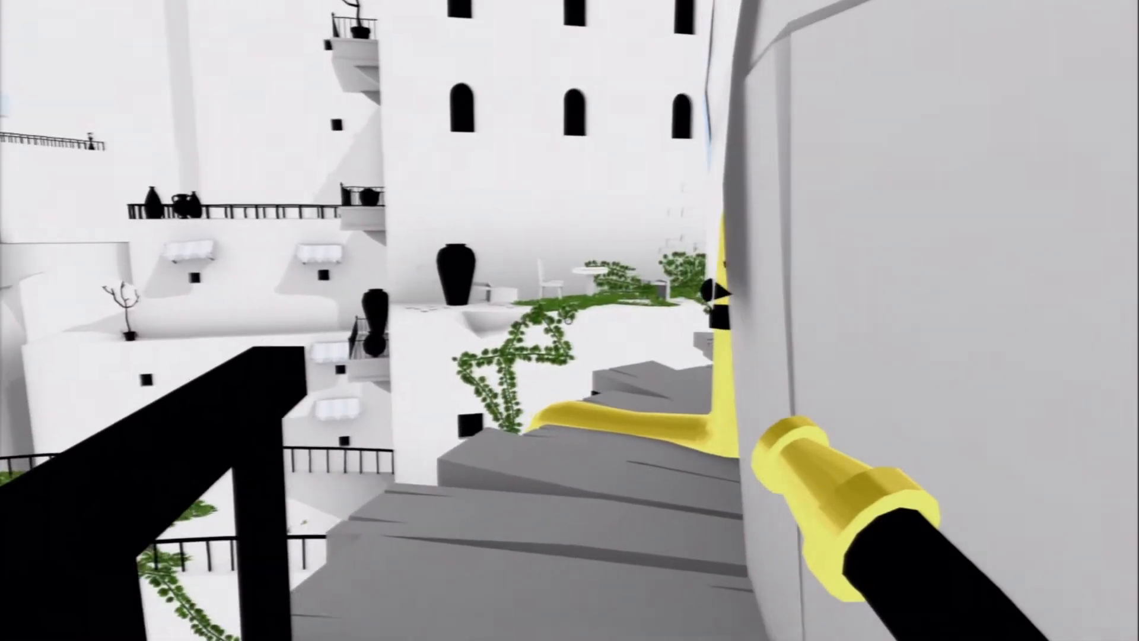
{"action": "mouse_move", "coordinate": [570, 320]}
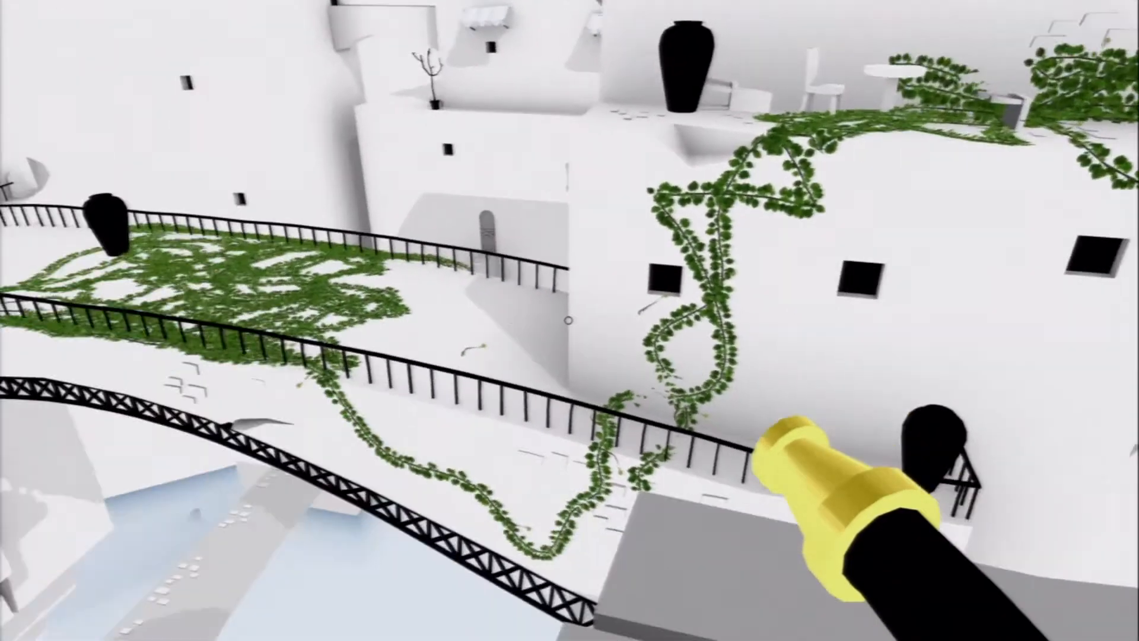
{"action": "mouse_move", "coordinate": [569, 321]}
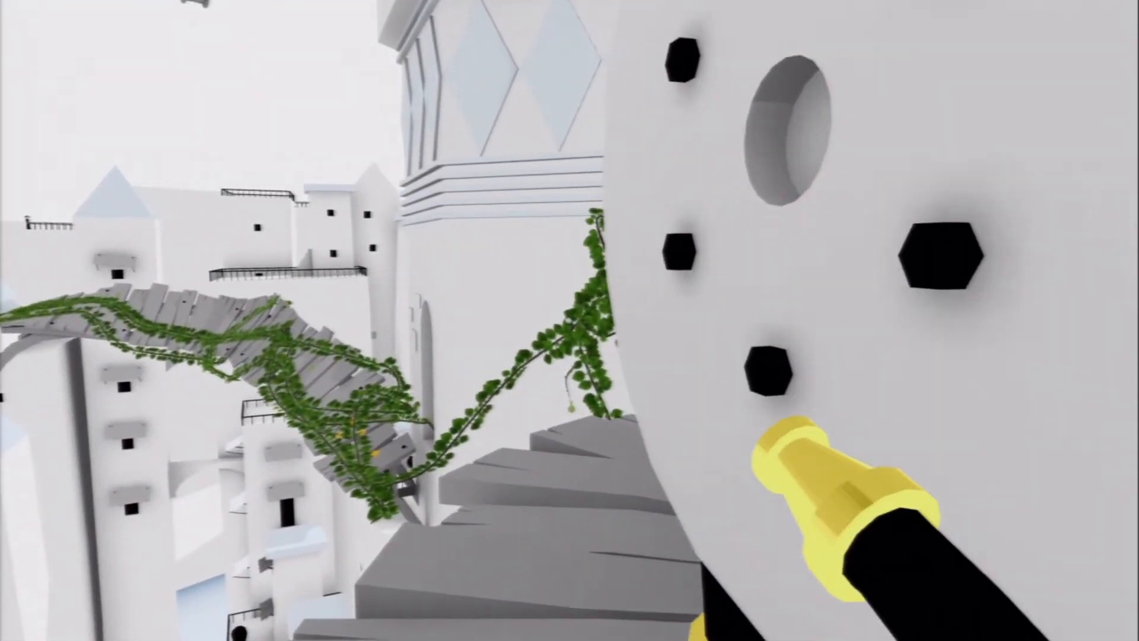